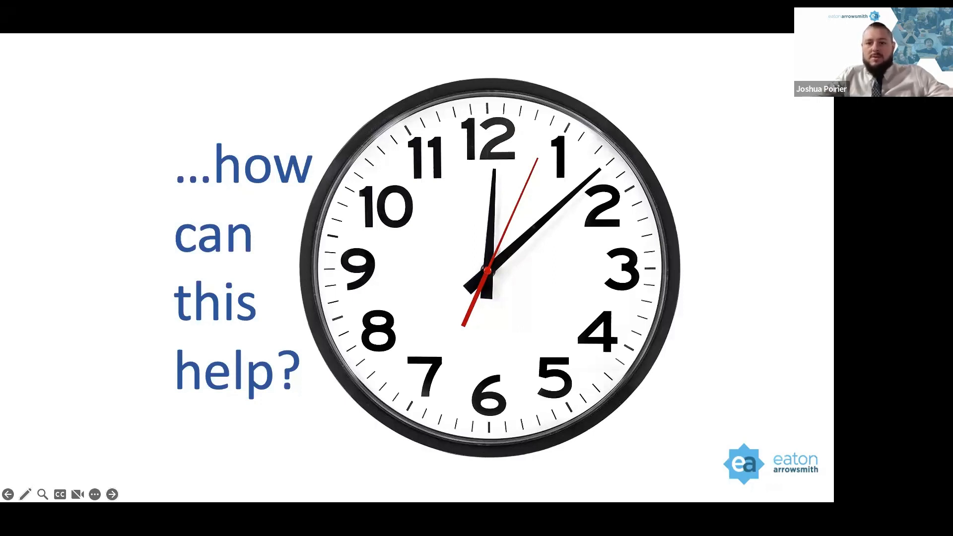
# Advance the slideshow to the Clocks Simplified slide with the plain clock face.
pyautogui.click(111, 494)
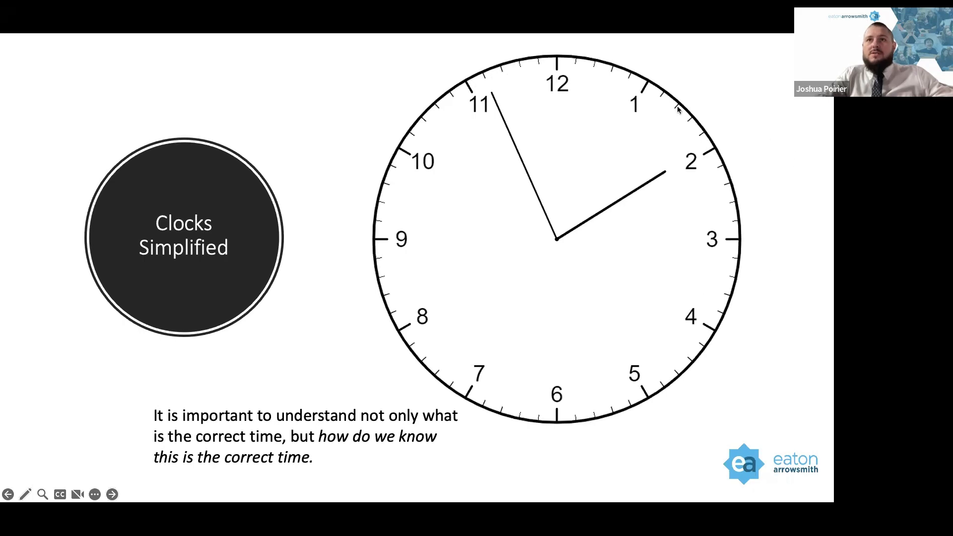
pyautogui.moveTo(702, 157)
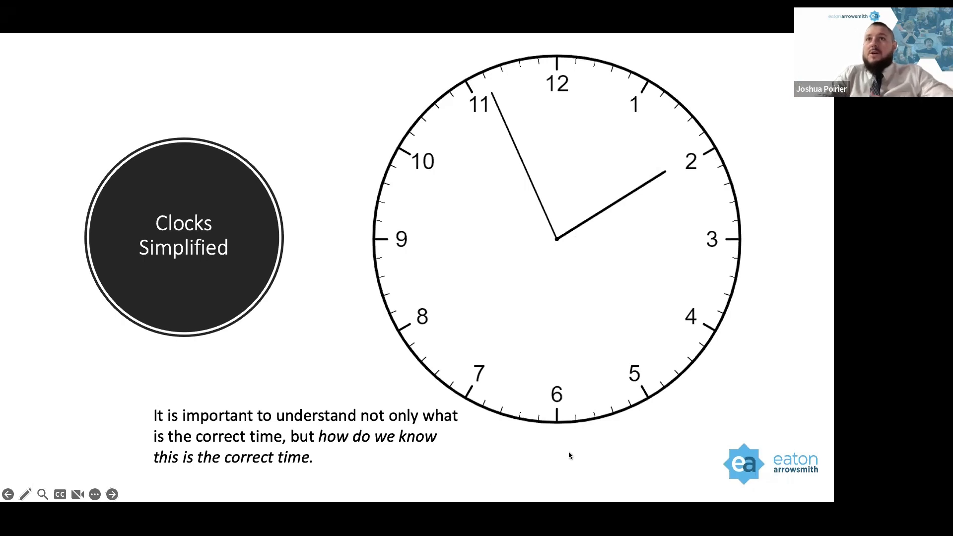
pyautogui.moveTo(683, 188)
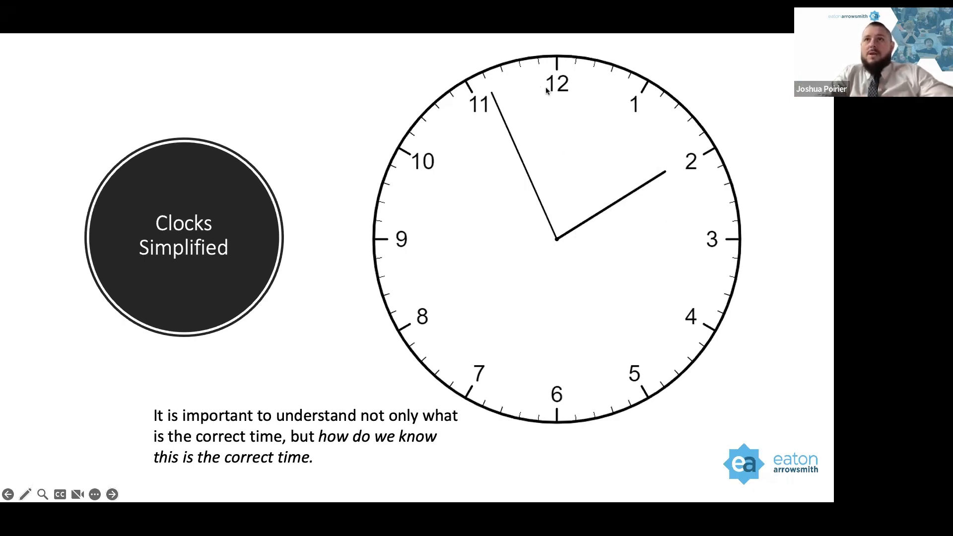
pyautogui.moveTo(596, 186)
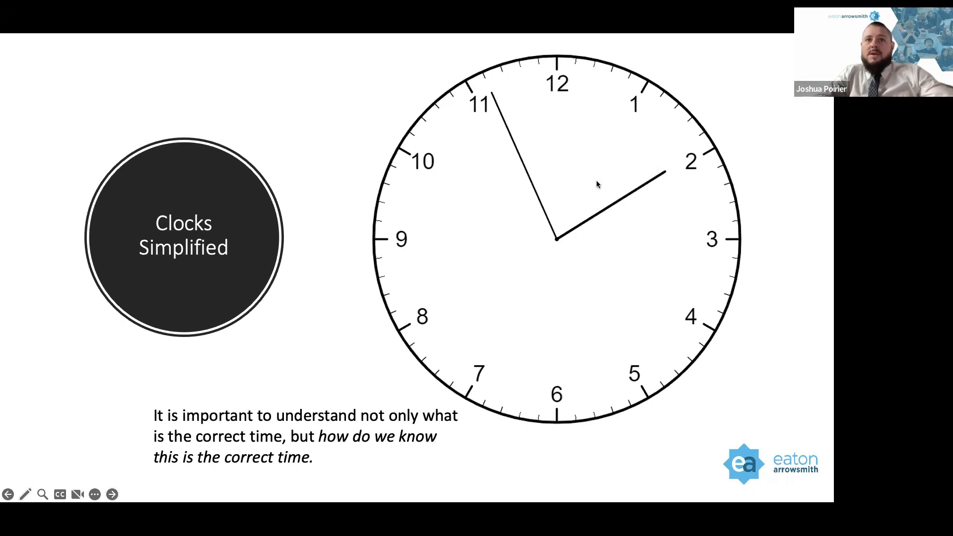
pyautogui.moveTo(561, 289)
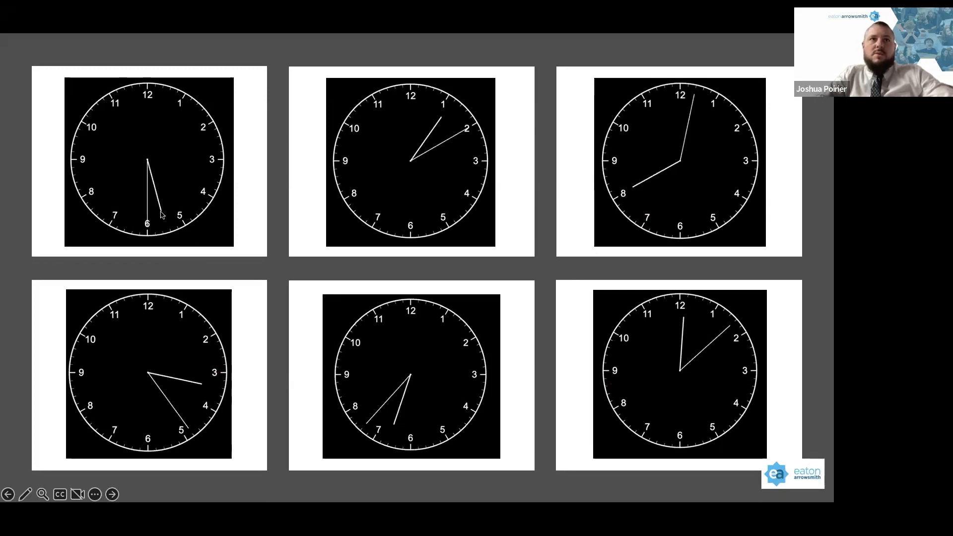
pyautogui.moveTo(355, 144)
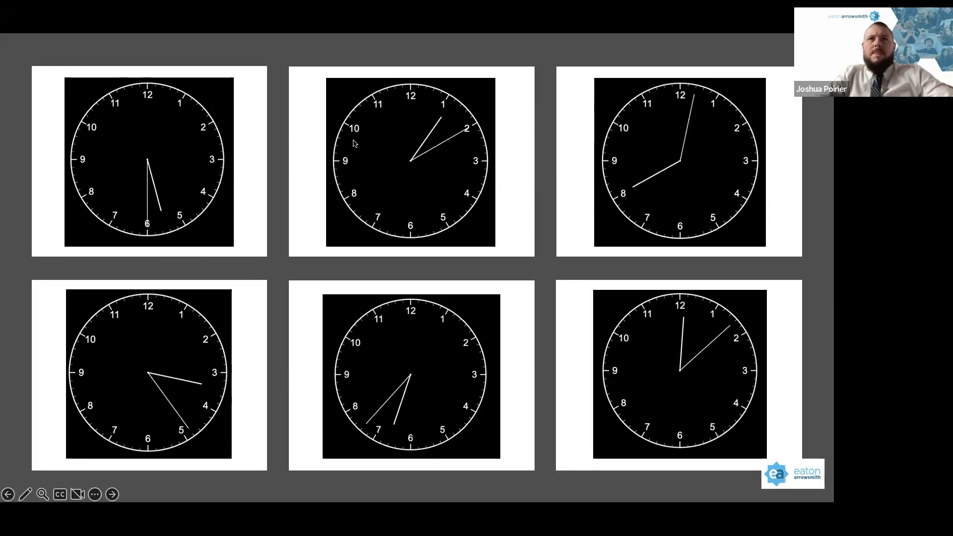
pyautogui.moveTo(517, 155)
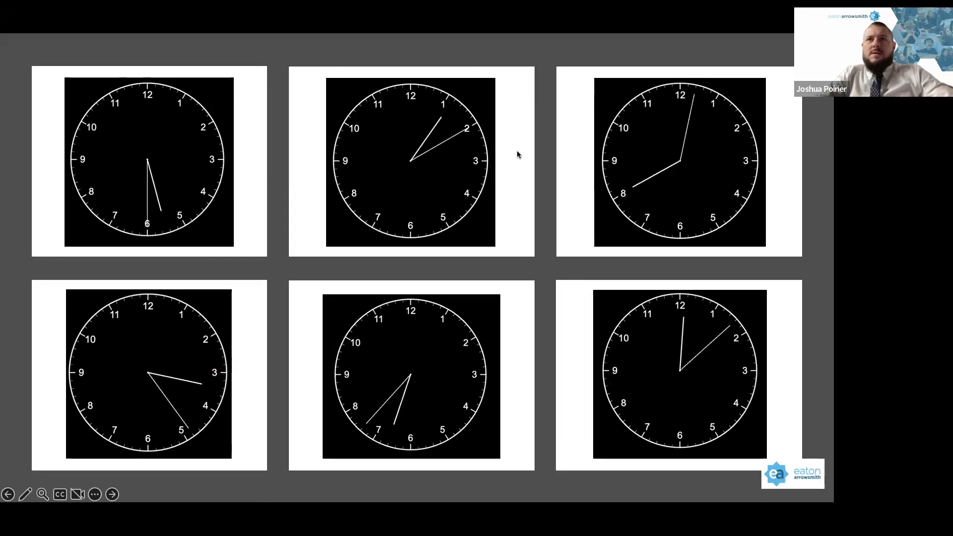
pyautogui.moveTo(646, 169)
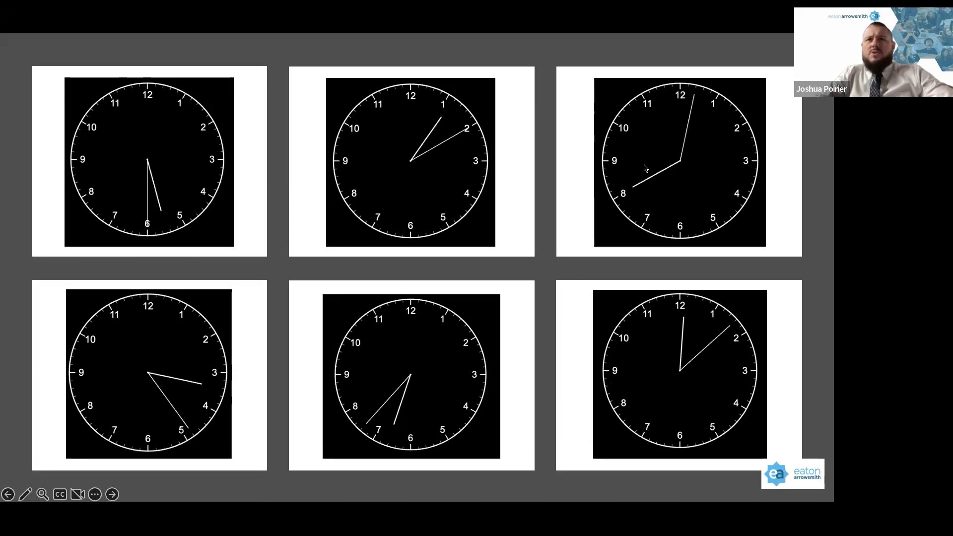
pyautogui.moveTo(115, 381)
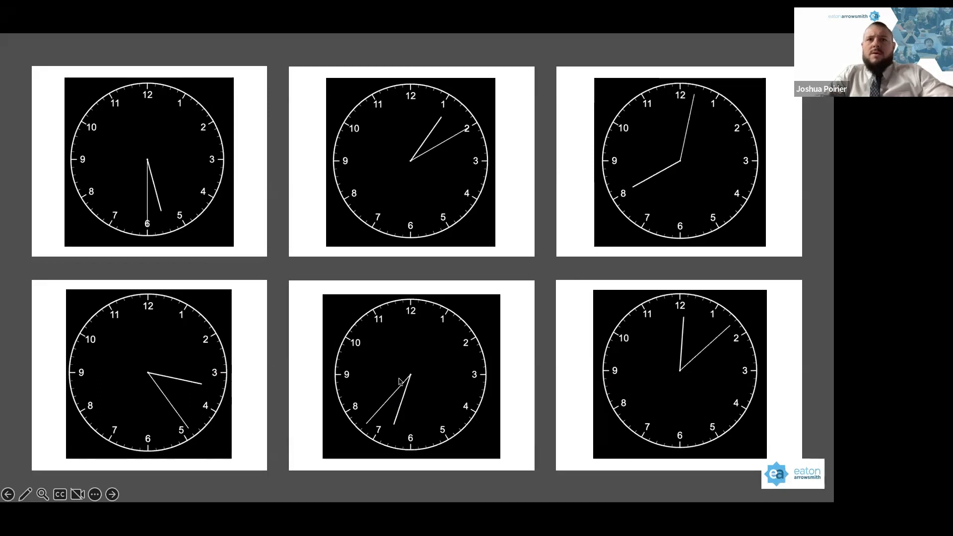
pyautogui.moveTo(427, 382)
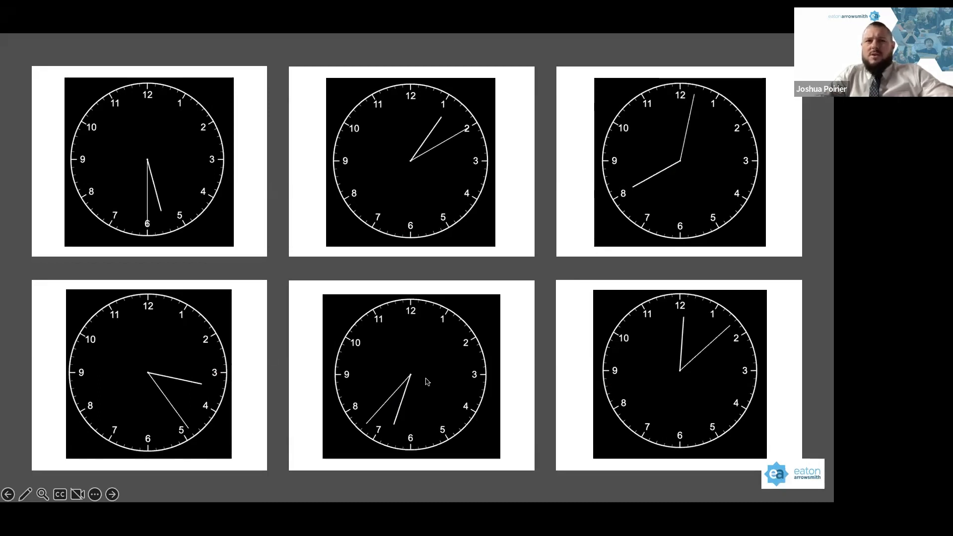
pyautogui.moveTo(649, 375)
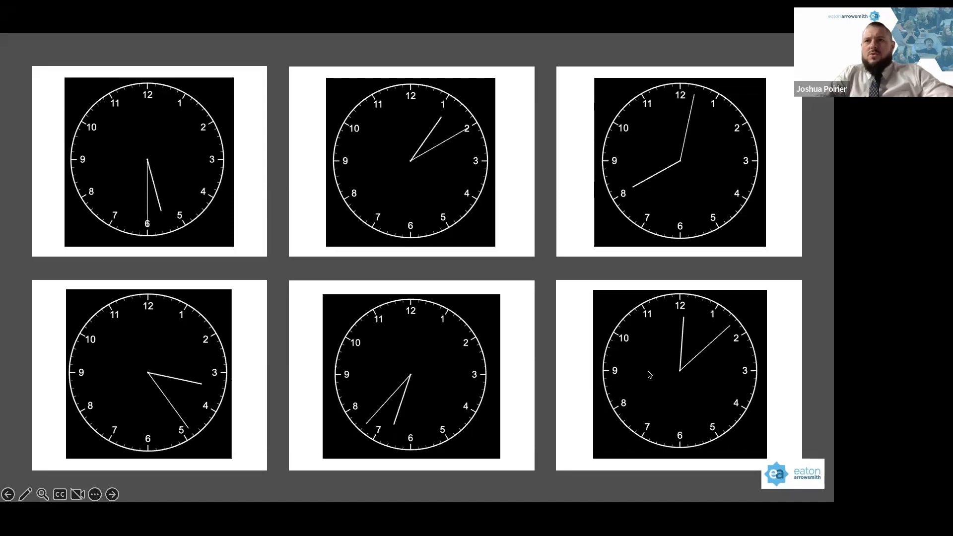